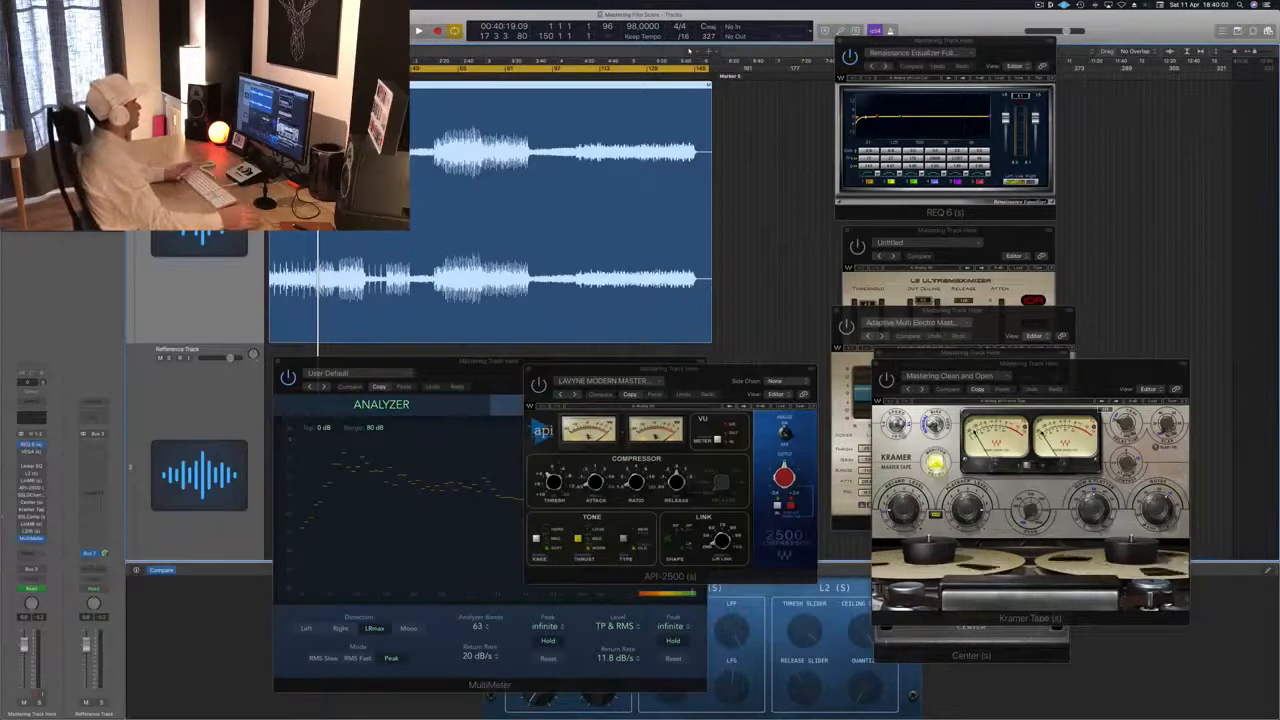
# - Start playback of the master through the plug-in chain and watch the MultiMeter spectrum
pyautogui.click(418, 30)
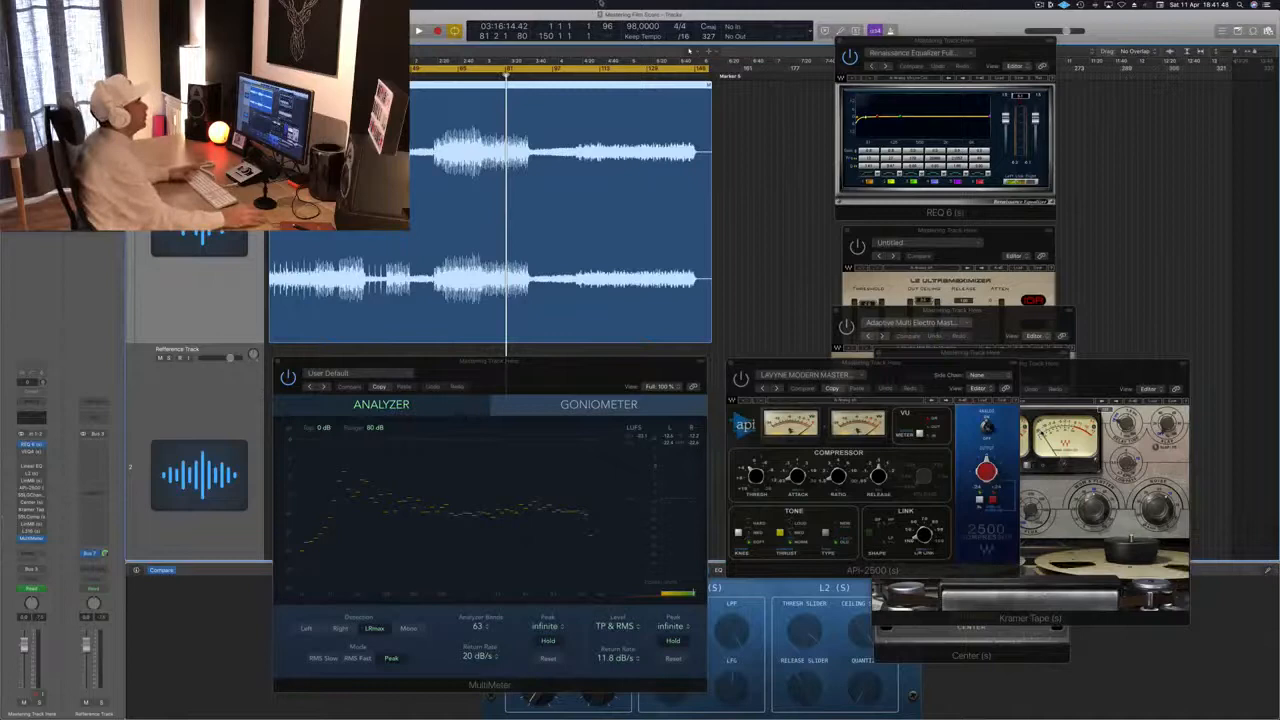
# - Bring up the Linear Phase EQ with a +1.9 dB high shelf near 8500 Hz
pyautogui.click(419, 30)
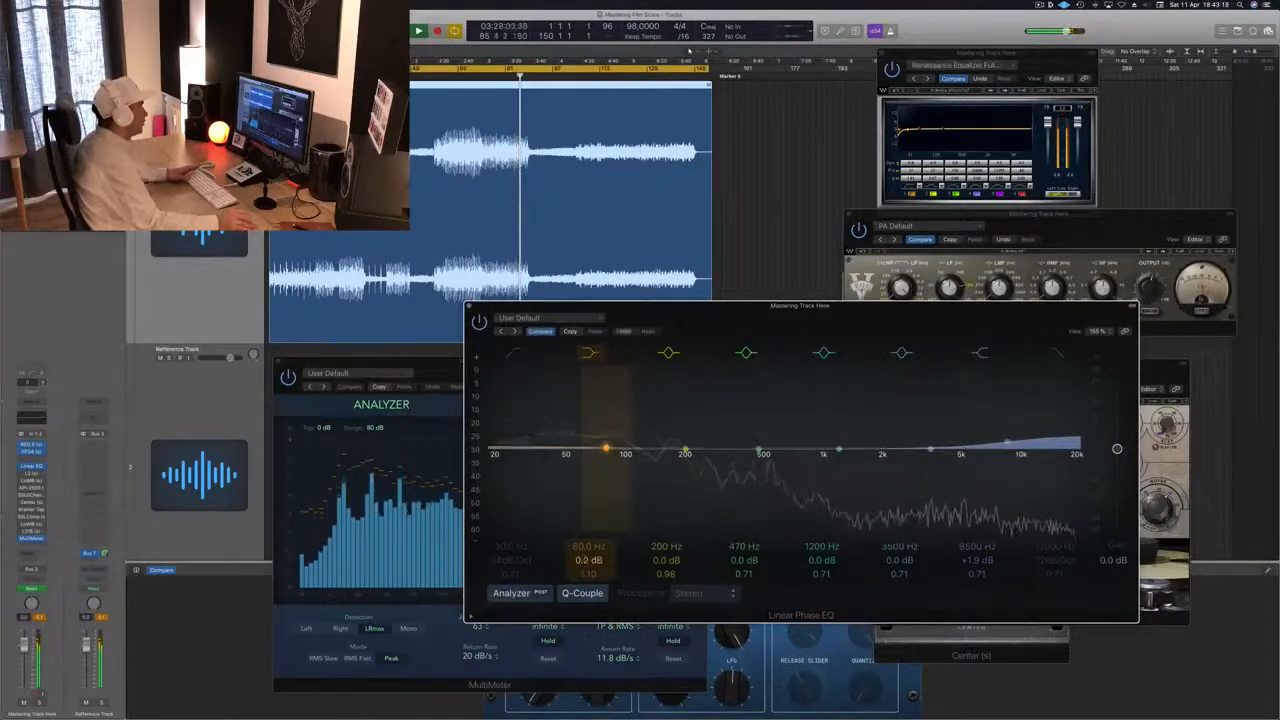
# - Raise the 80 Hz low shelf to +2.8 dB and ease the high shelf to +0.2 dB
pyautogui.moveTo(606, 449); pyautogui.dragTo(606, 427)
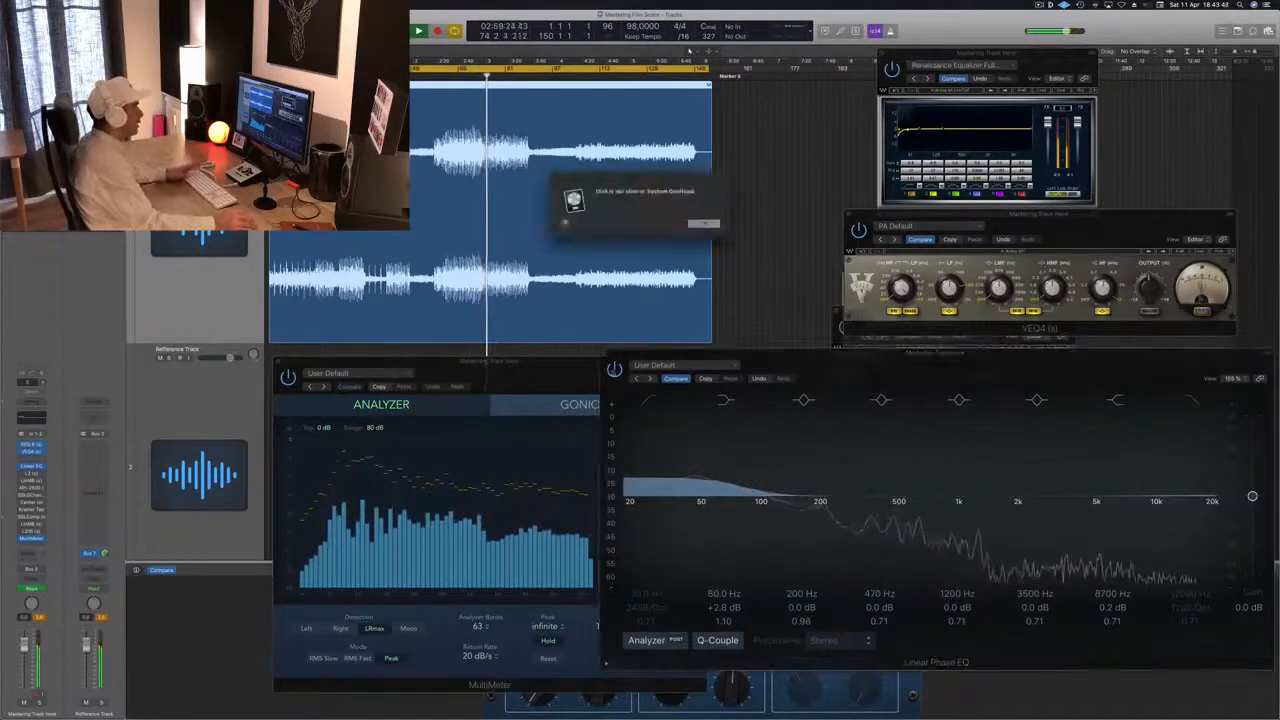
pyautogui.click(418, 30)
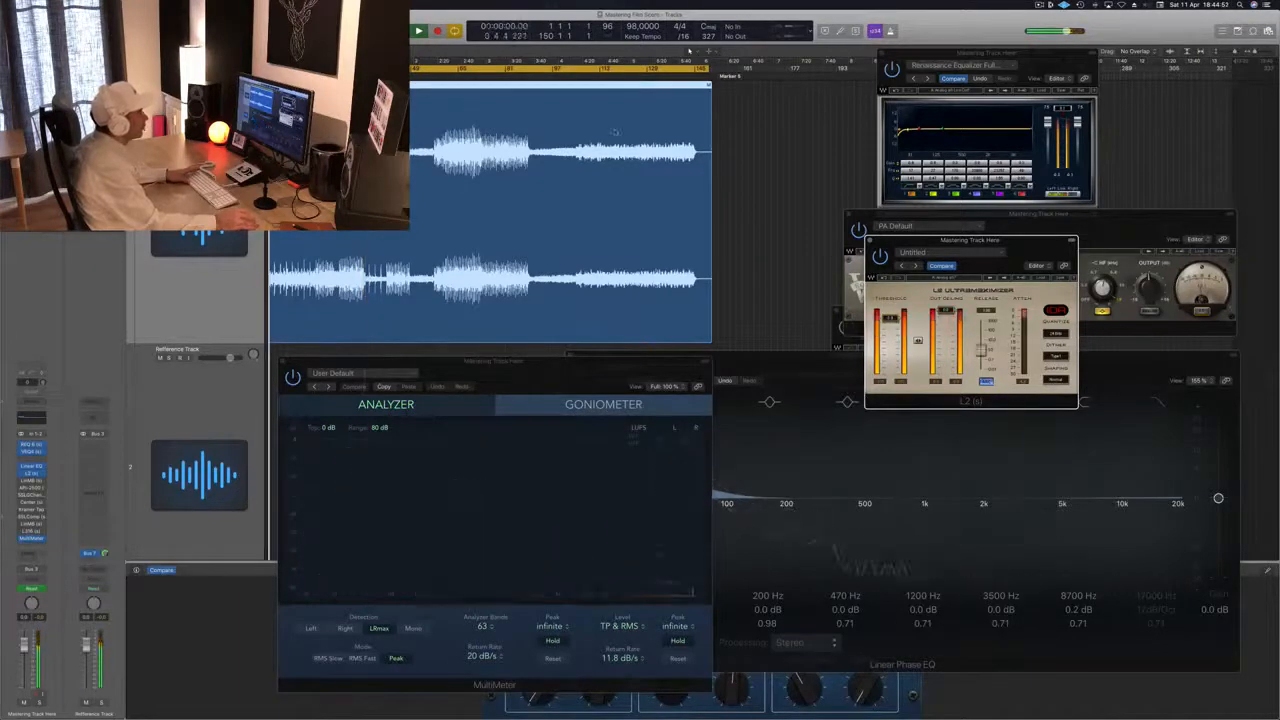
pyautogui.click(418, 30)
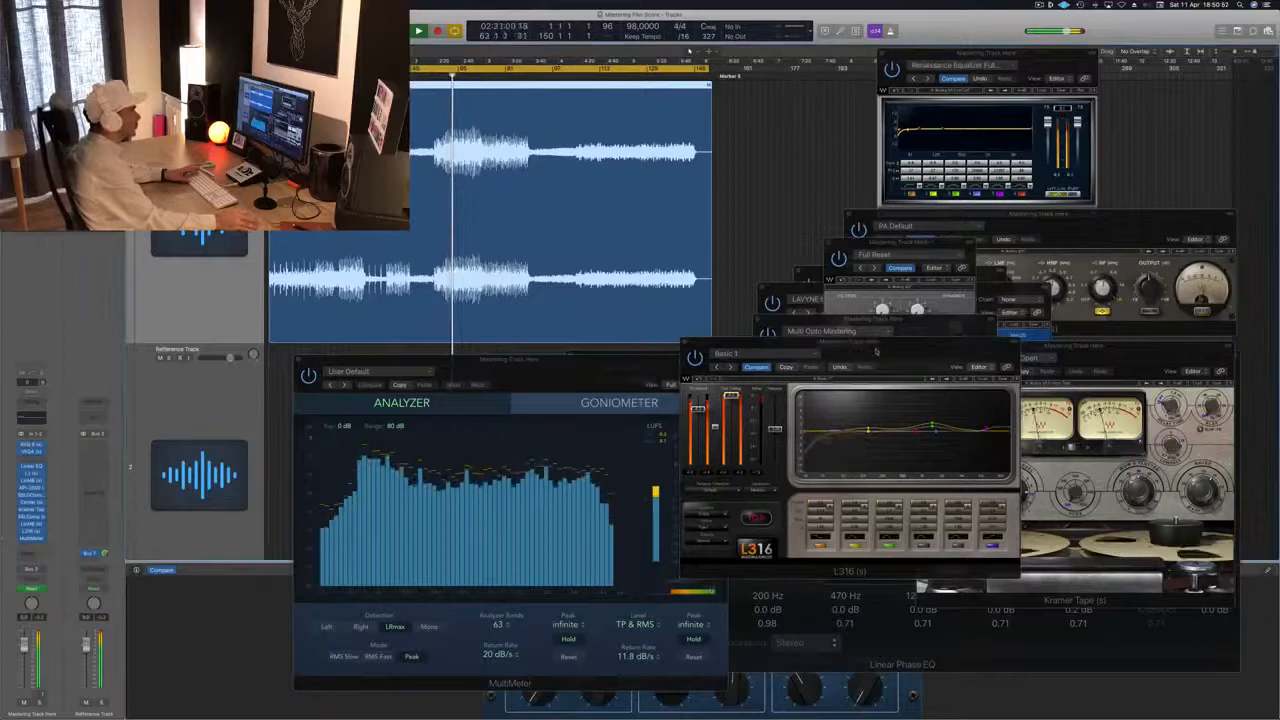
# - Move the L316 window so it sits beside the MultiMeter analyzer
pyautogui.moveTo(850, 347); pyautogui.dragTo(790, 447)
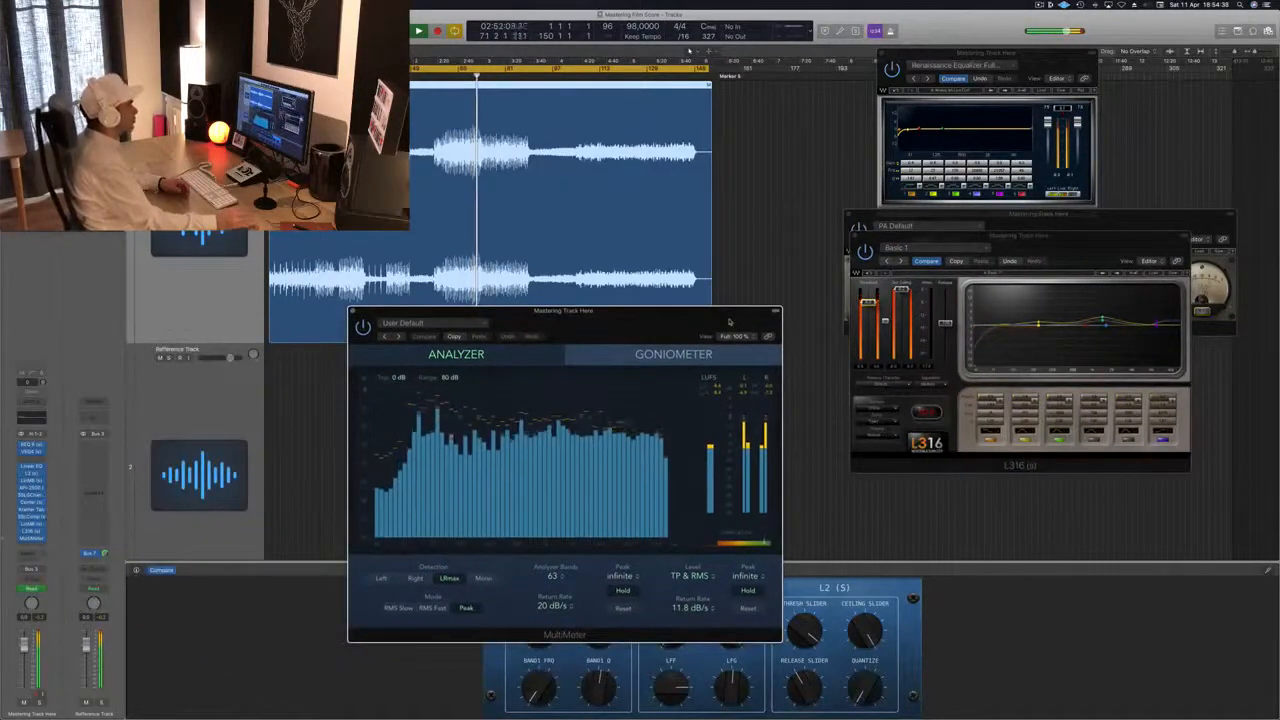
# - Centre the MultiMeter analyzer so it reads clearly next to the L316
pyautogui.moveTo(563, 325); pyautogui.dragTo(605, 326)
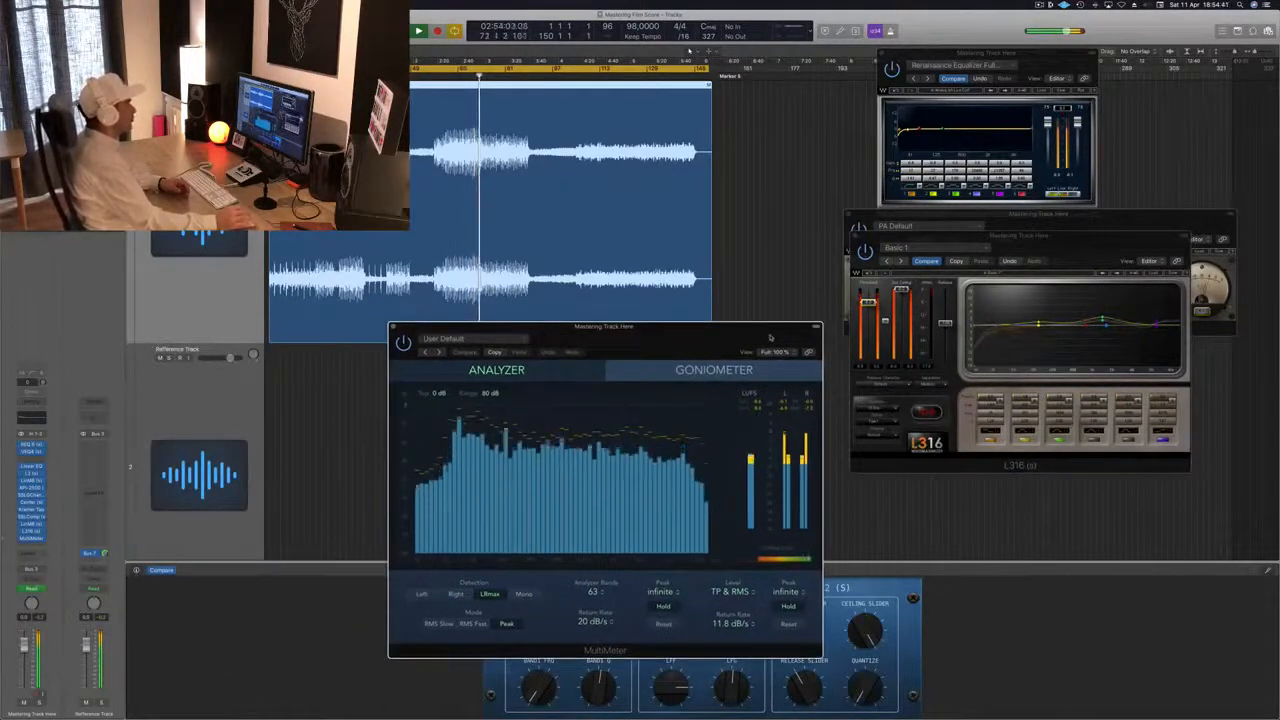